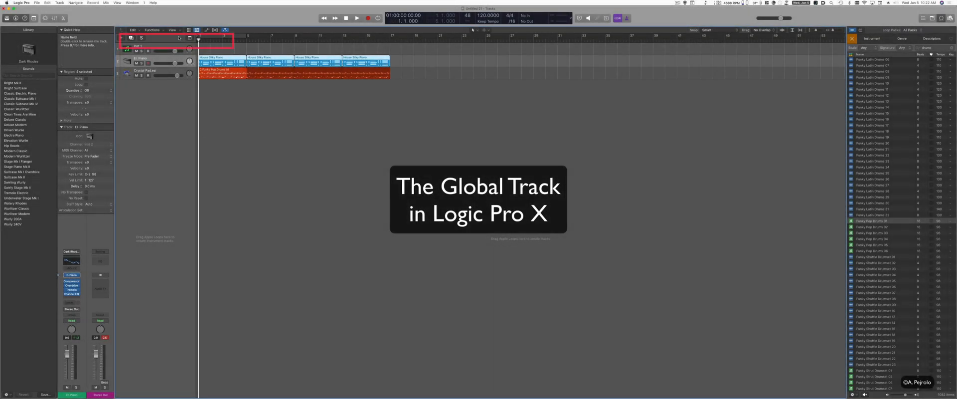
mouse_move(198, 39)
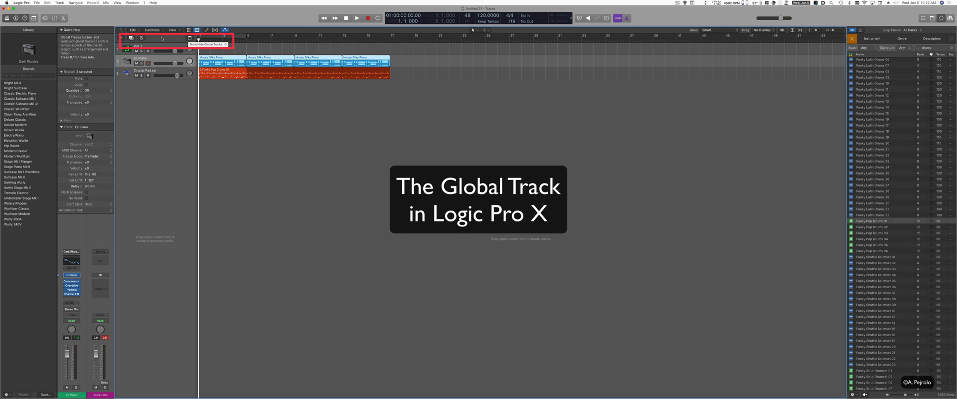
- Reveal the global Arrangement, Marker, Signature and Tempo tracks above the instrument tracks
click(197, 38)
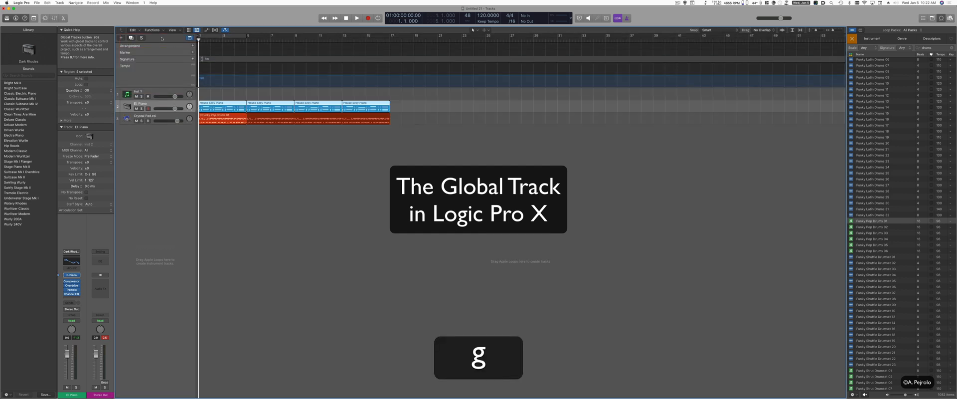
key(g)
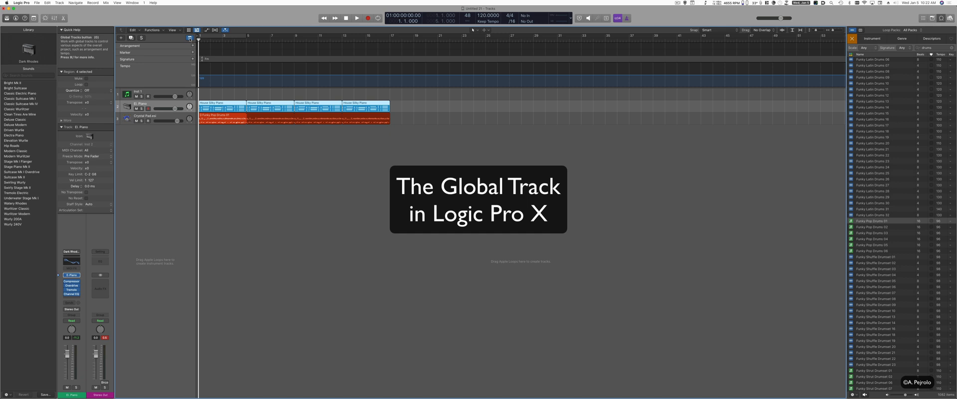
click(303, 37)
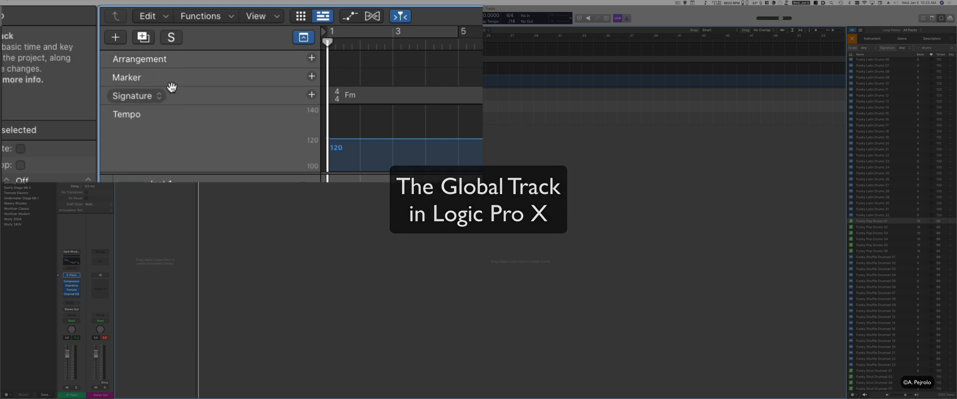
mouse_move(172, 115)
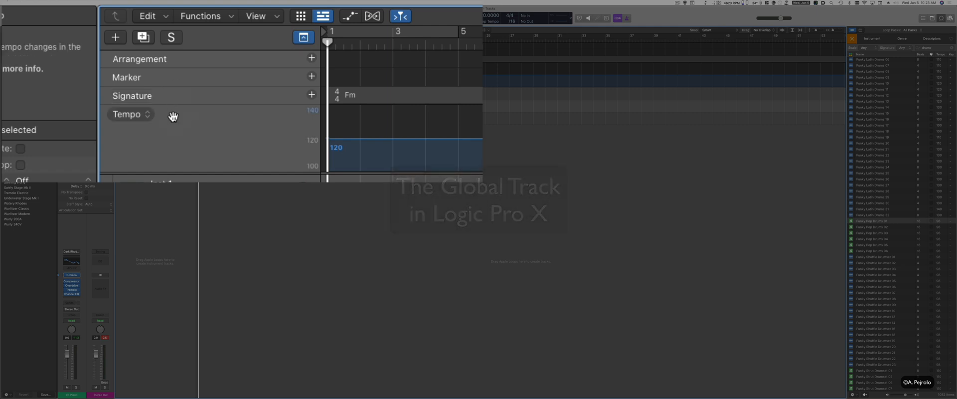
mouse_move(223, 42)
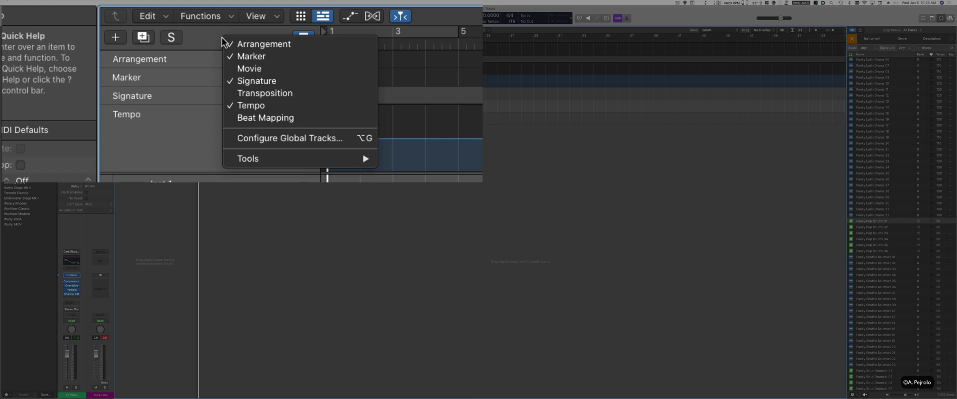
mouse_move(249, 68)
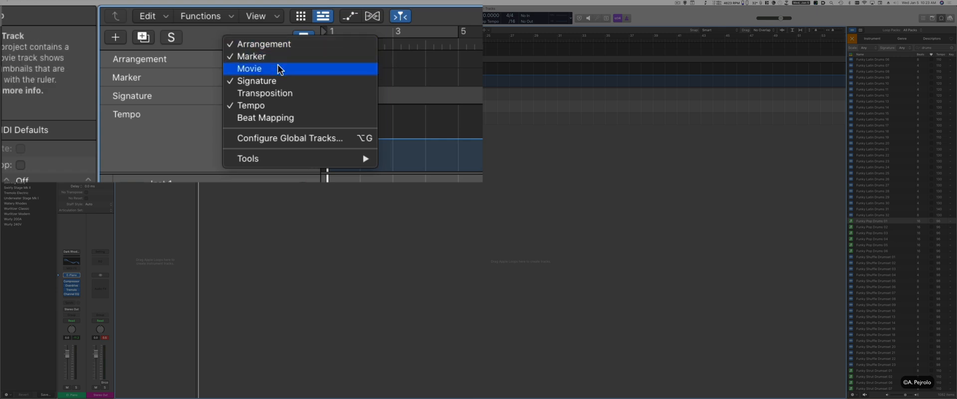
mouse_move(259, 71)
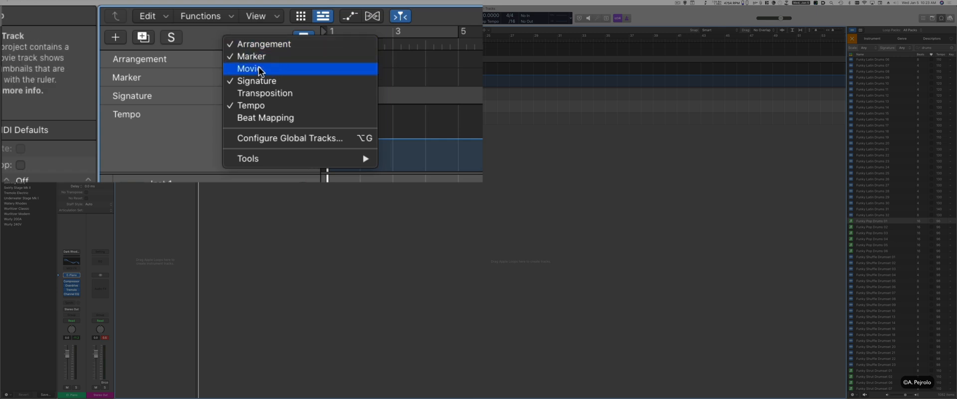
click(249, 68)
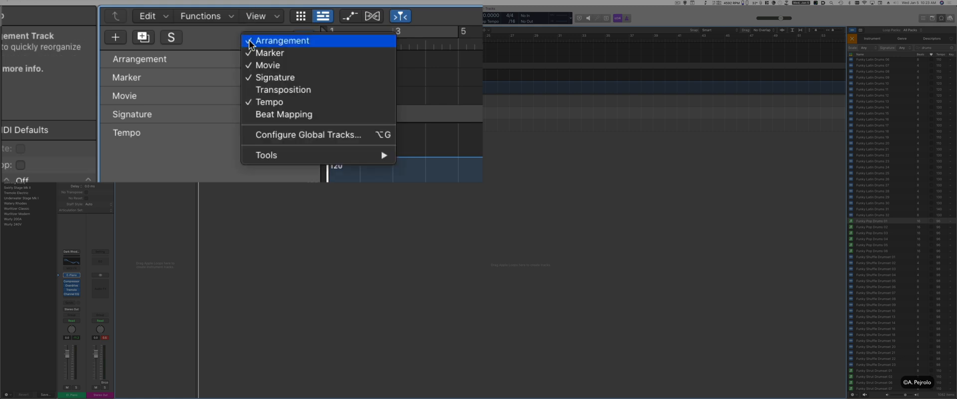
click(282, 40)
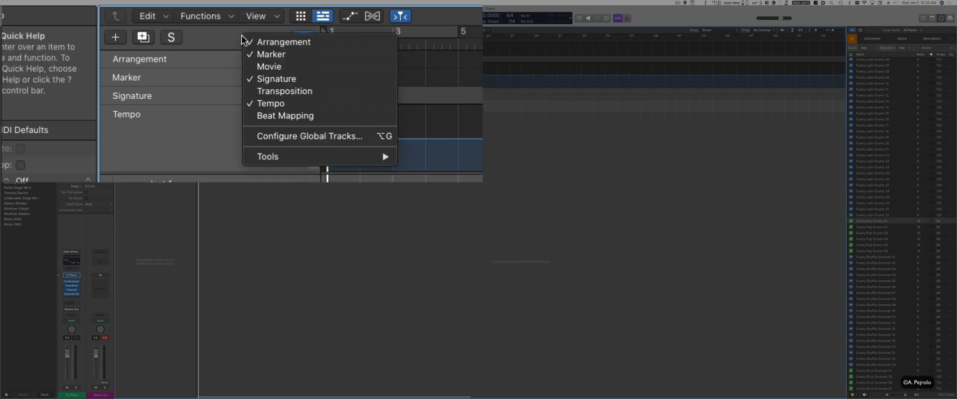
mouse_move(308, 91)
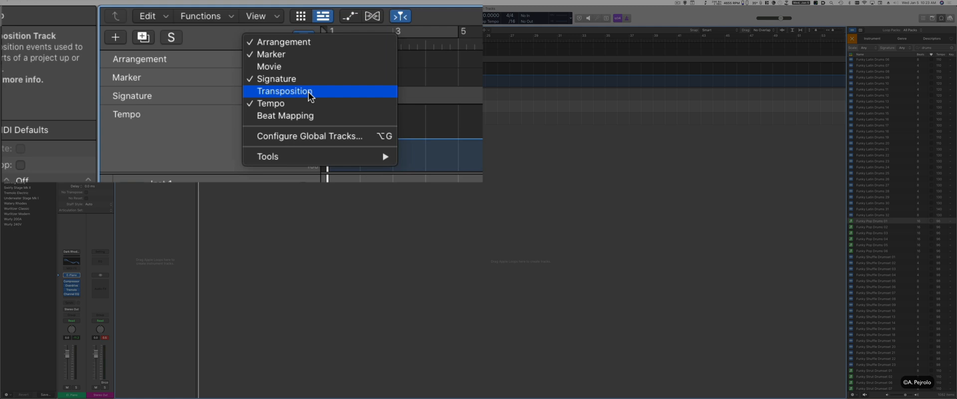
mouse_move(319, 116)
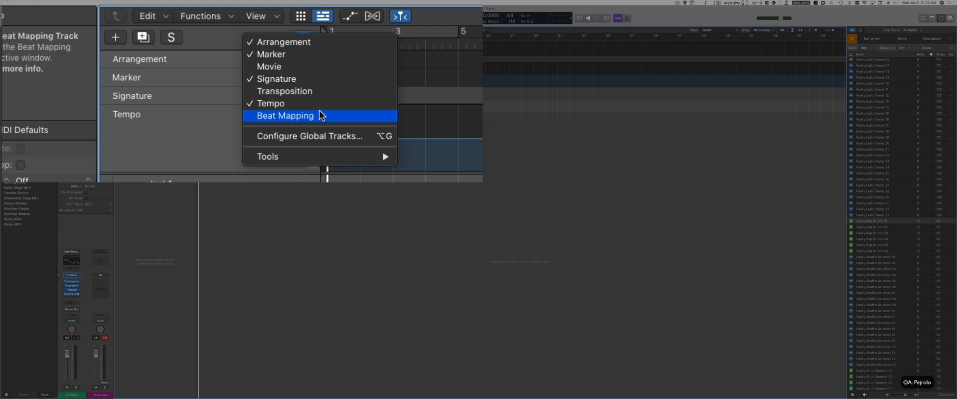
mouse_move(323, 119)
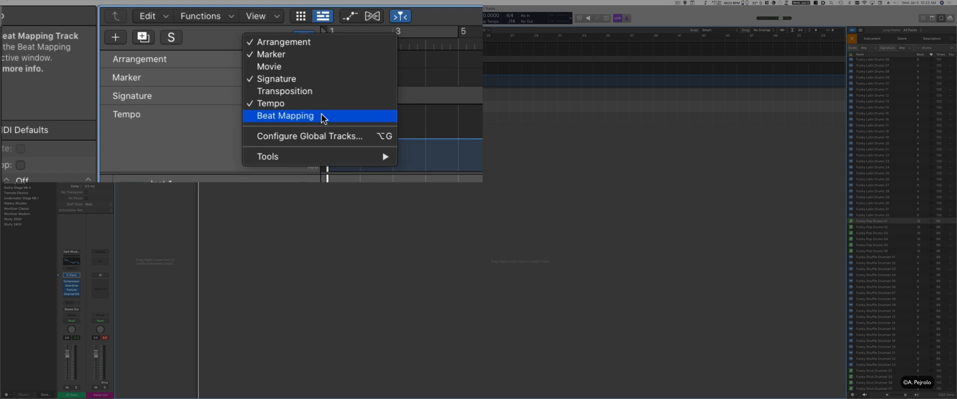
mouse_move(220, 40)
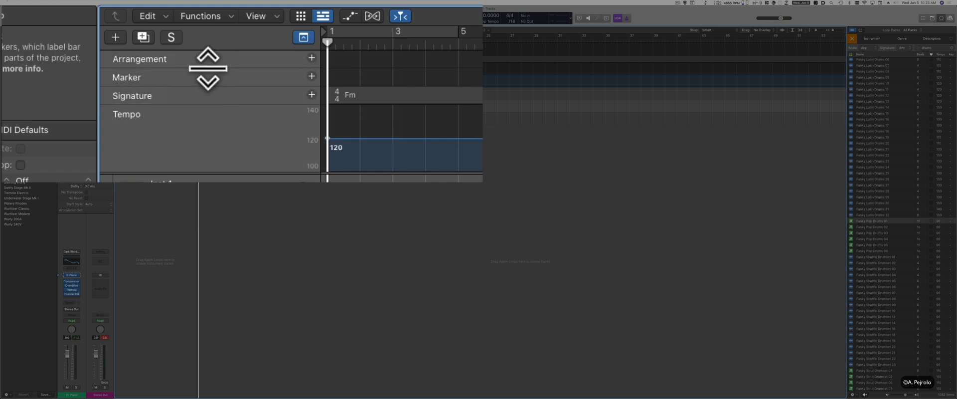
- Uncheck Arrangement in the global tracks menu so only Marker, Signature and Tempo remain
click(303, 37)
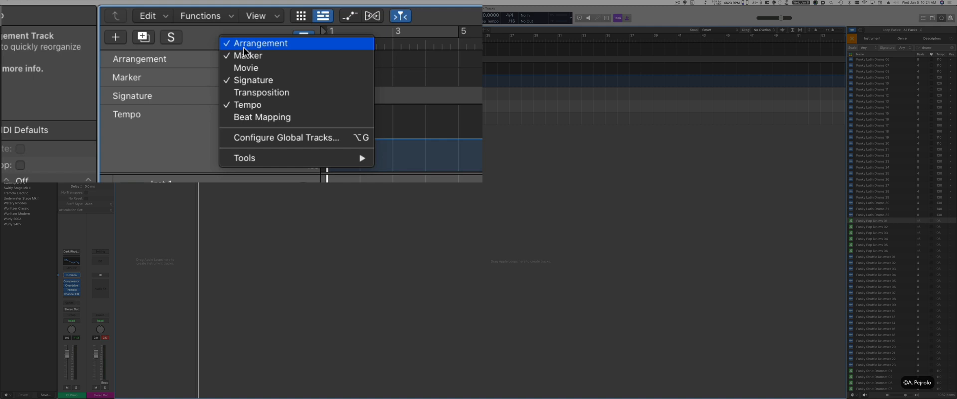
click(261, 43)
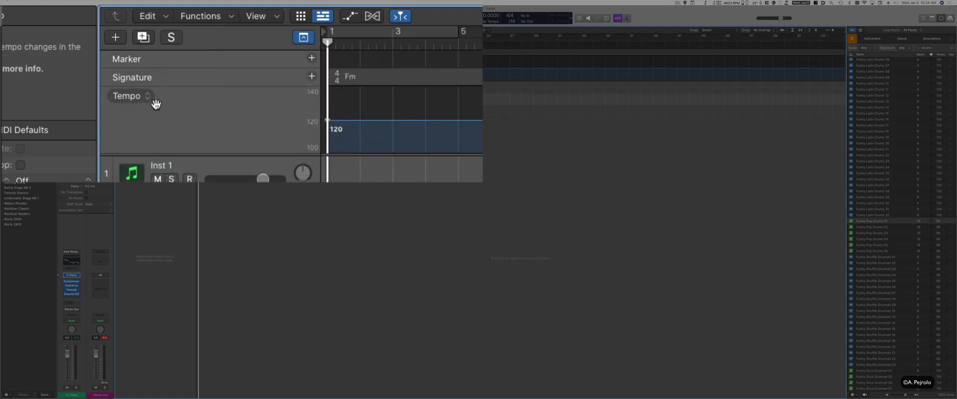
mouse_move(166, 80)
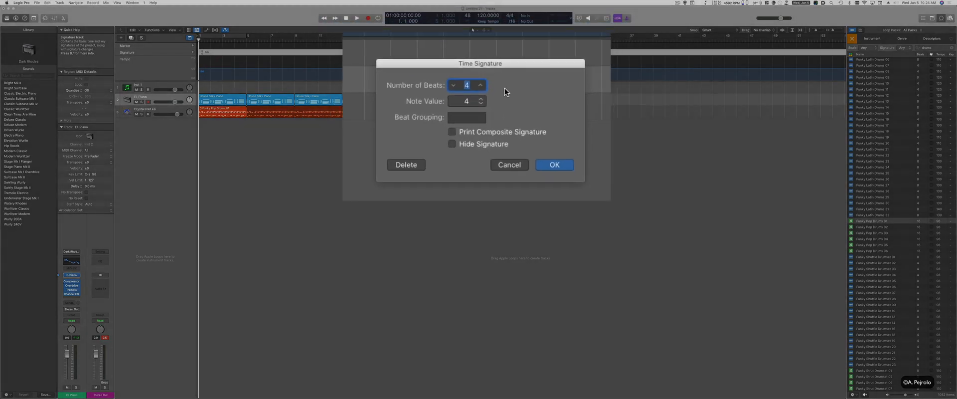
- Dismiss the Time Signature dialog, keeping the project at 4/4
click(553, 164)
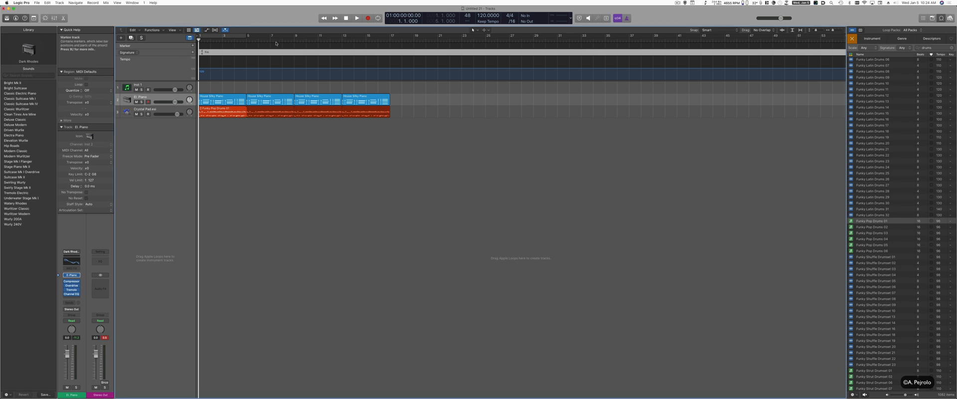
- Add a 3/4 time signature at a later bar by lowering Number of Beats to 3
click(273, 42)
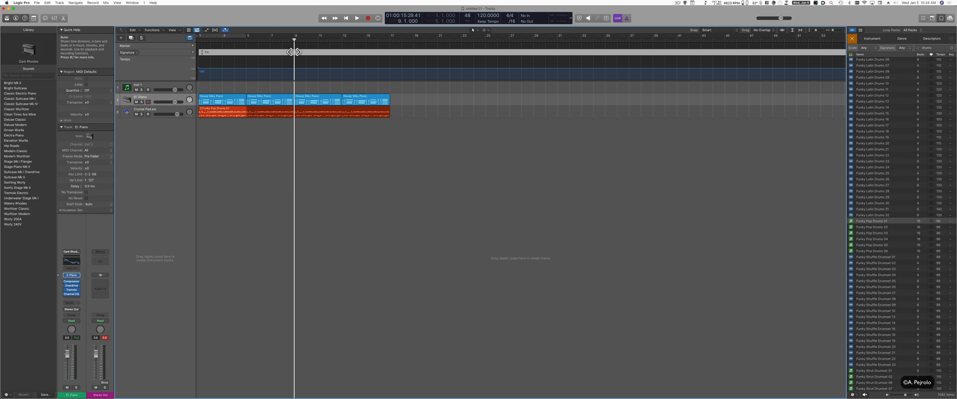
mouse_move(193, 52)
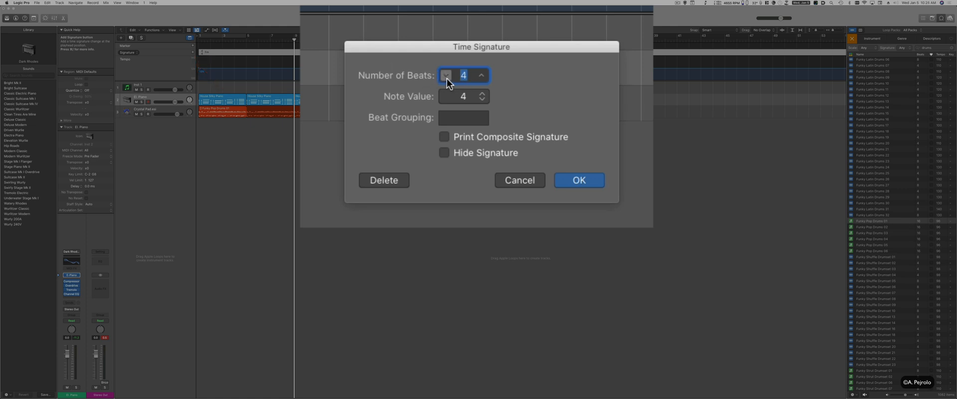
click(446, 78)
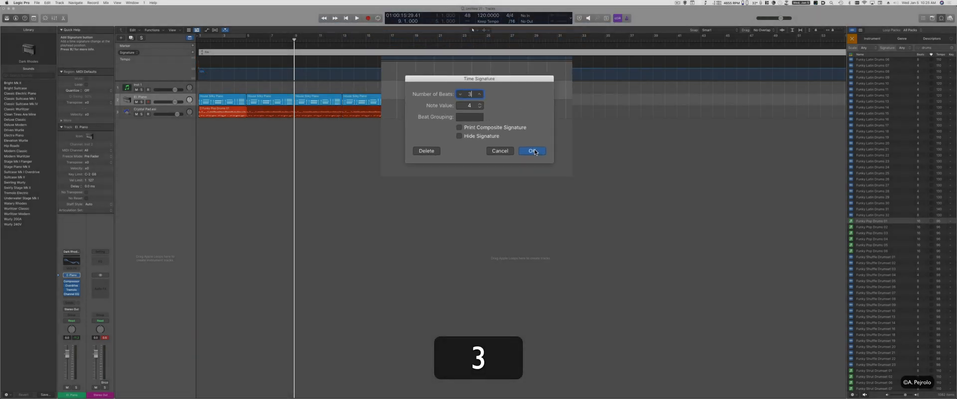
click(531, 150)
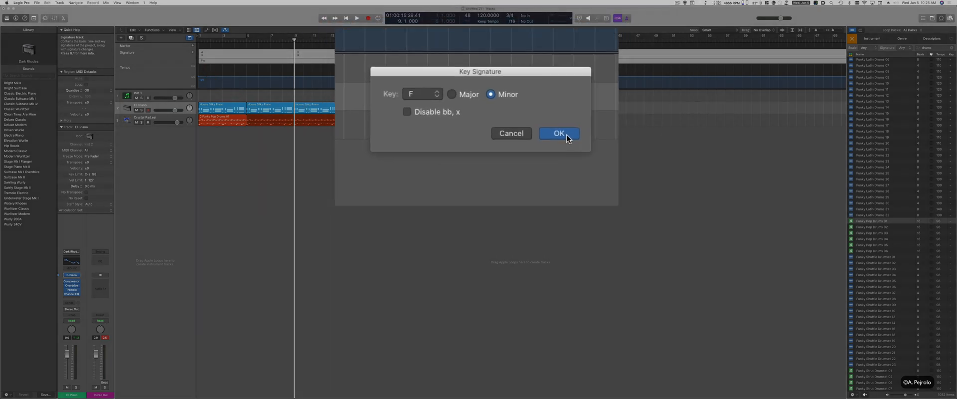
- Confirm F minor as the project's opening key signature
click(558, 134)
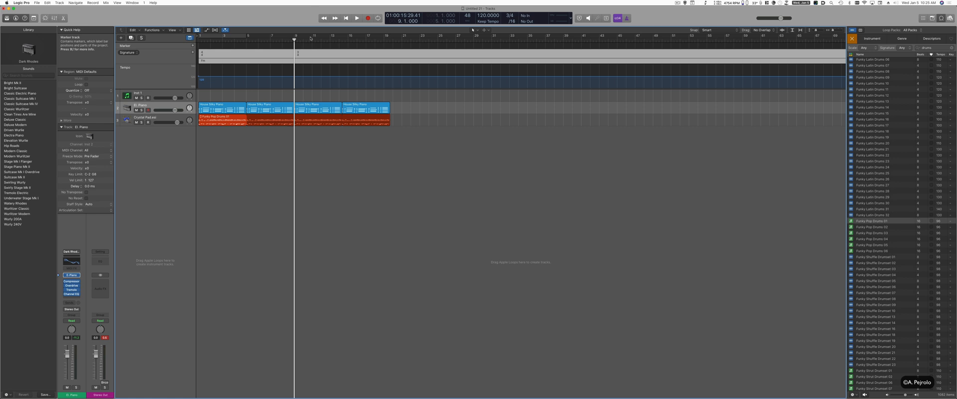
mouse_move(295, 62)
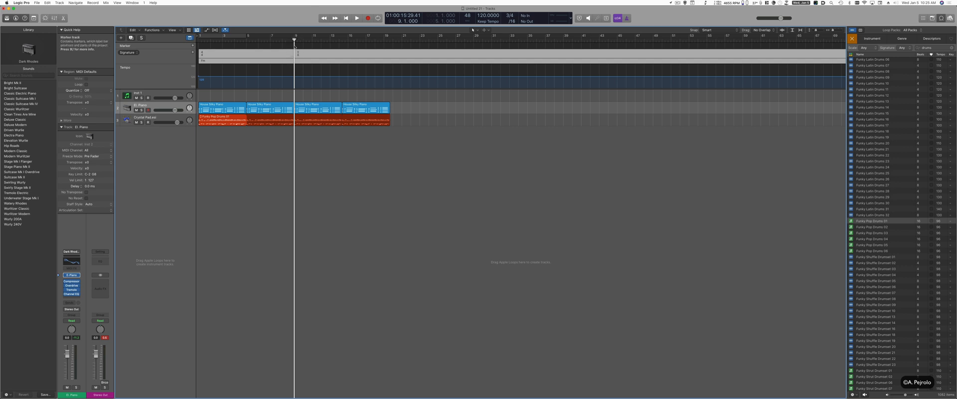
mouse_move(297, 63)
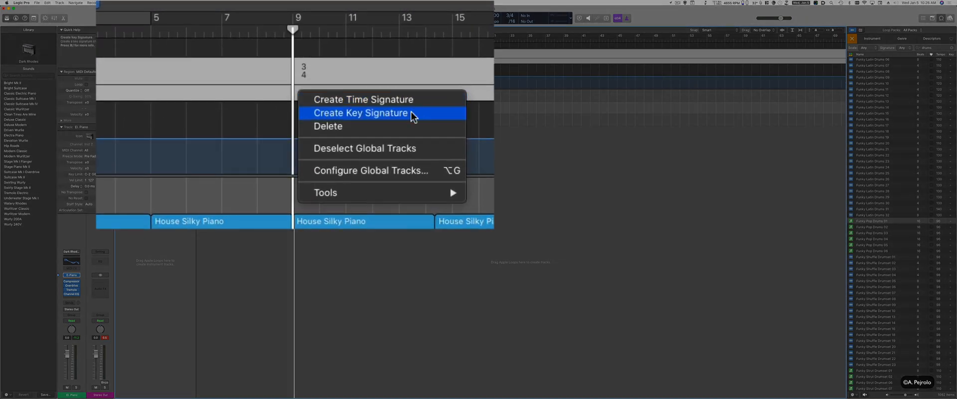
- Create a C major key signature at bar 9 on the Signature track
click(360, 113)
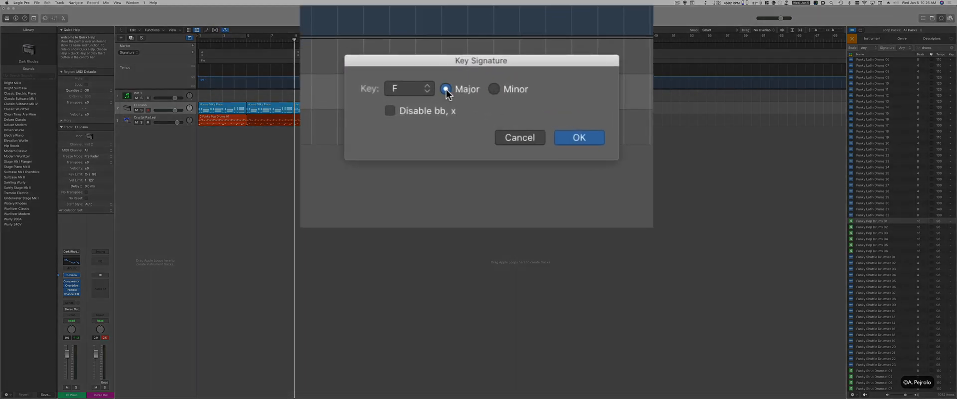
click(407, 88)
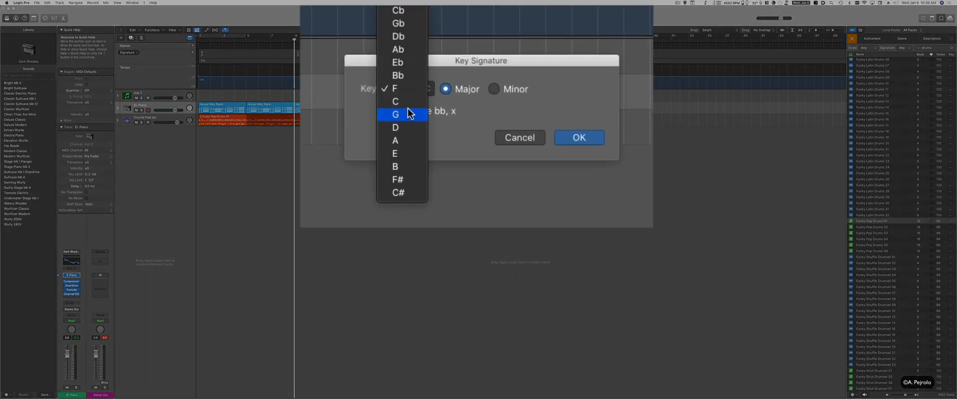
click(394, 101)
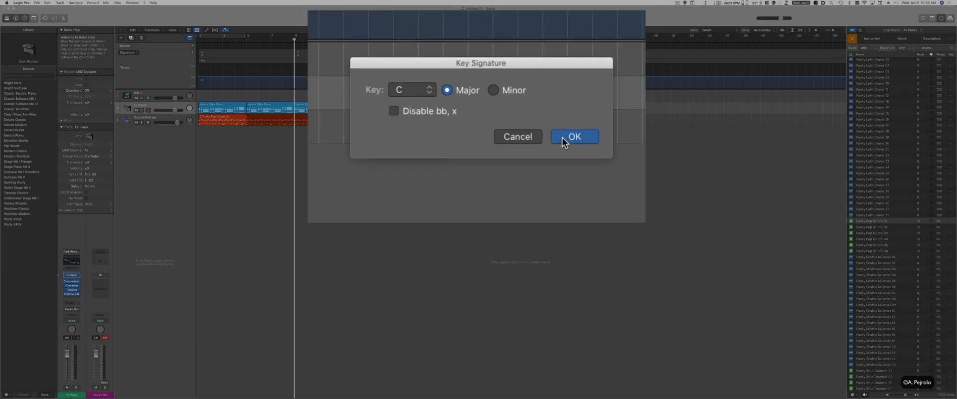
click(573, 137)
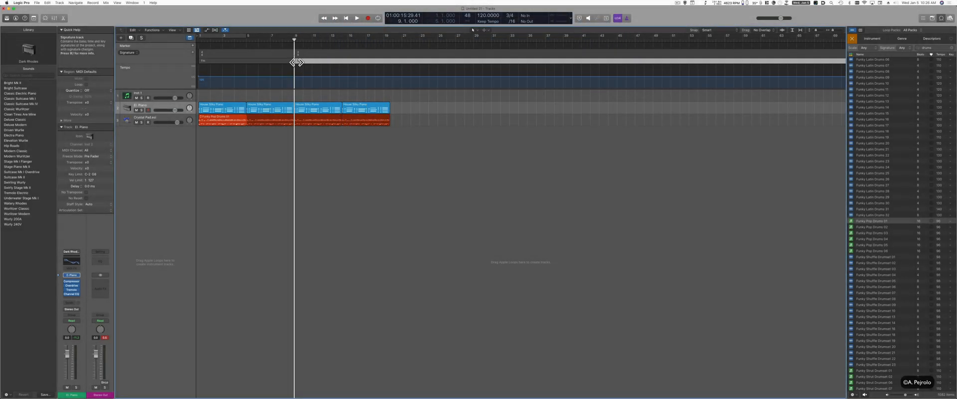
mouse_move(320, 62)
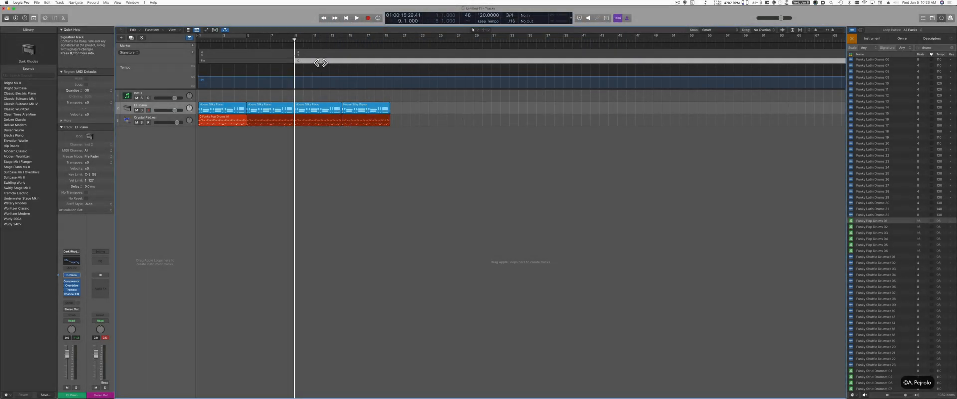
mouse_move(268, 45)
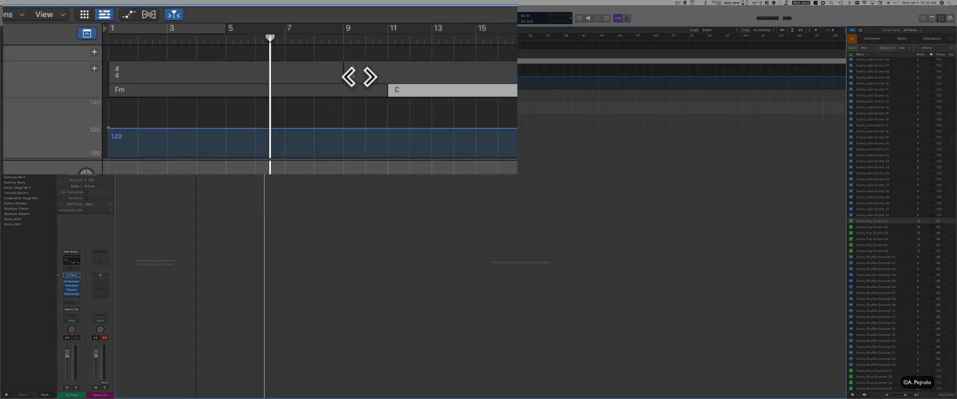
drag(359, 76, 393, 77)
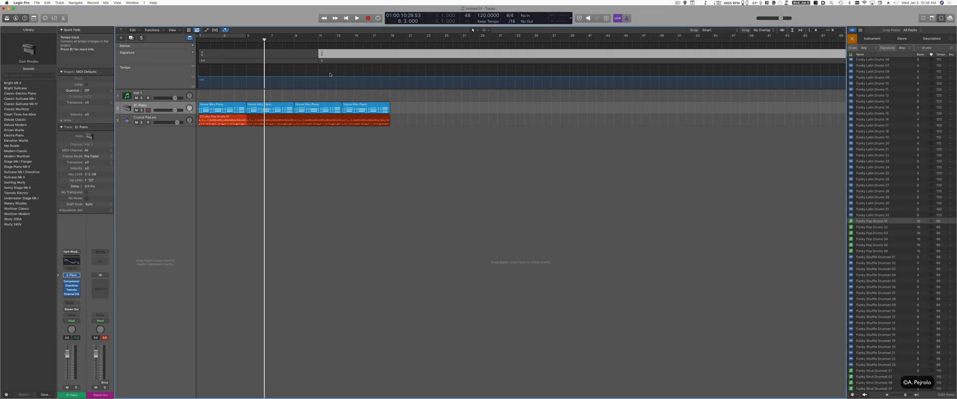
key(cmd+z)
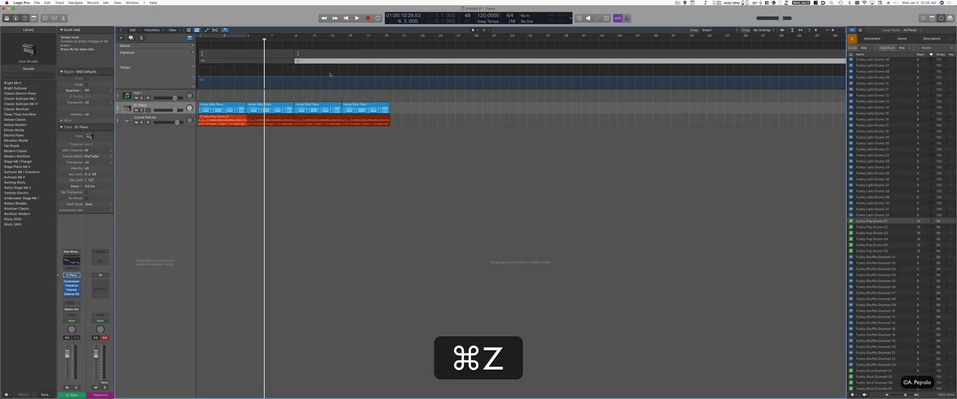
key(cmd+z)
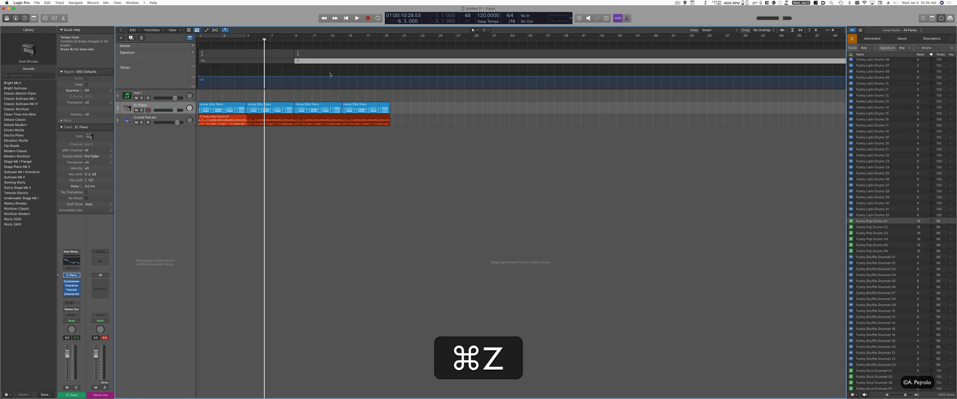
key(cmd+z)
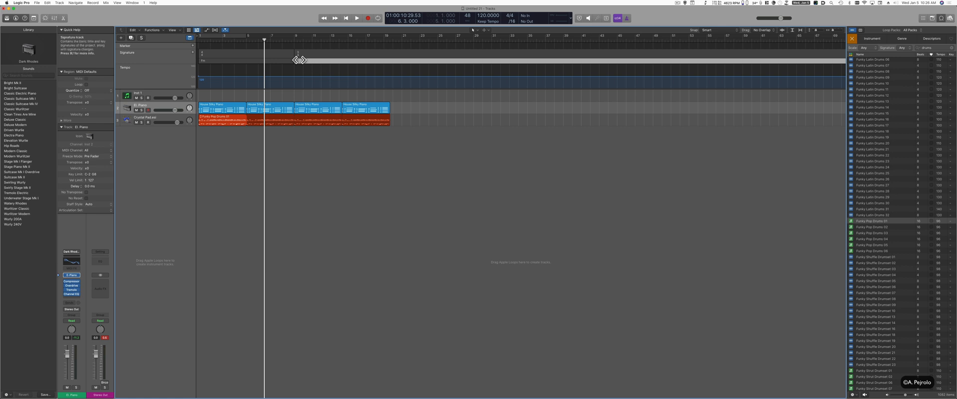
- Delete the C major key change and the 3/4 meter change, leaving 4/4 and F minor
right_click(297, 53)
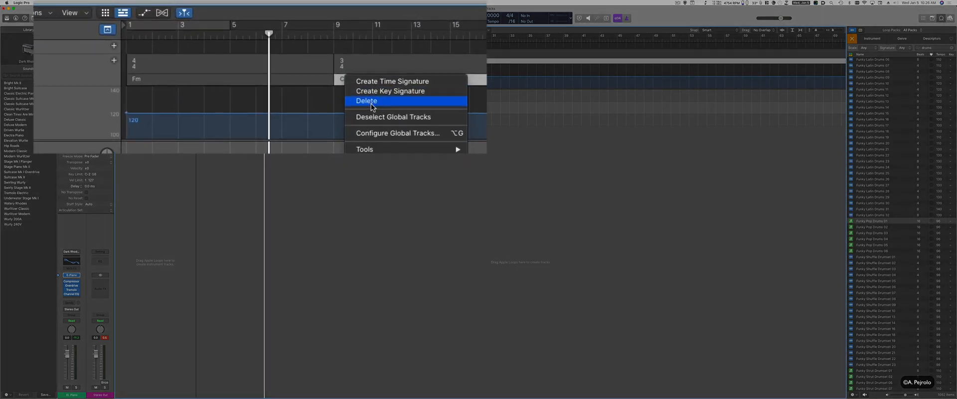
click(366, 101)
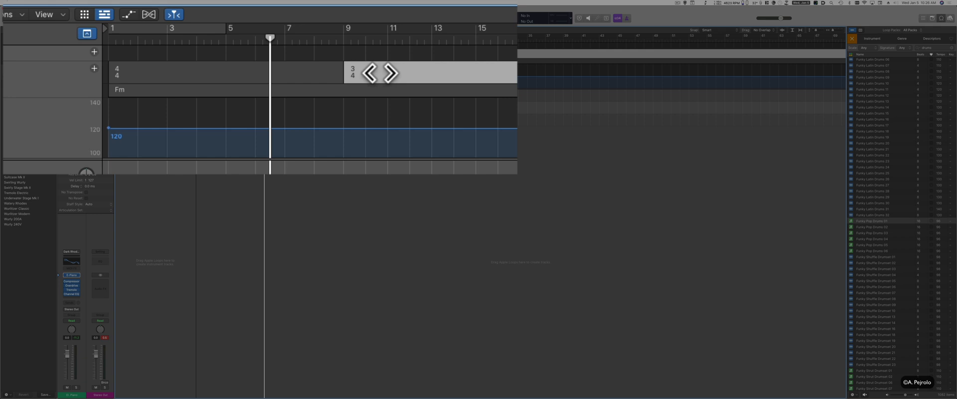
key(backspace)
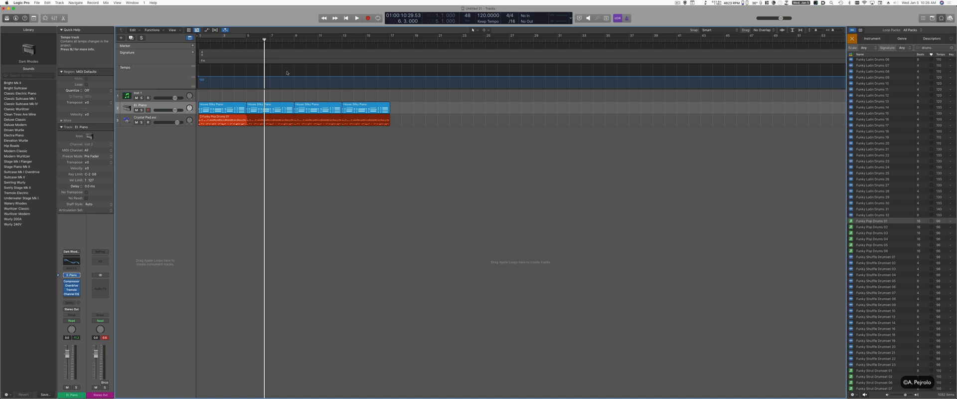
mouse_move(352, 66)
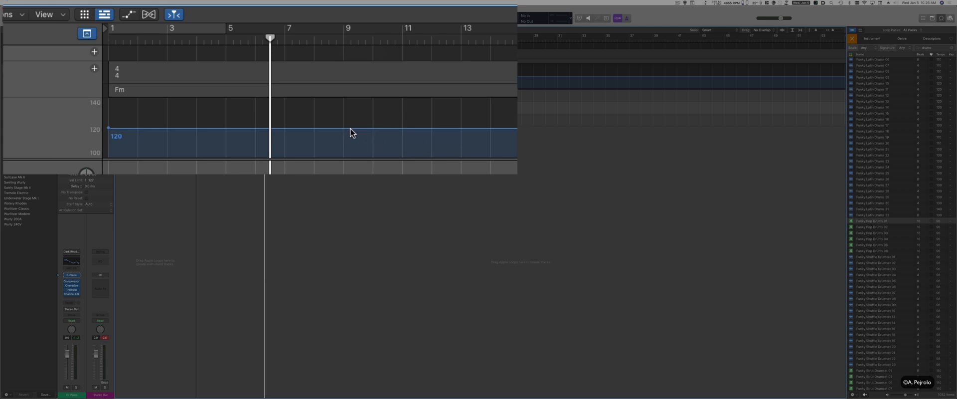
mouse_move(346, 133)
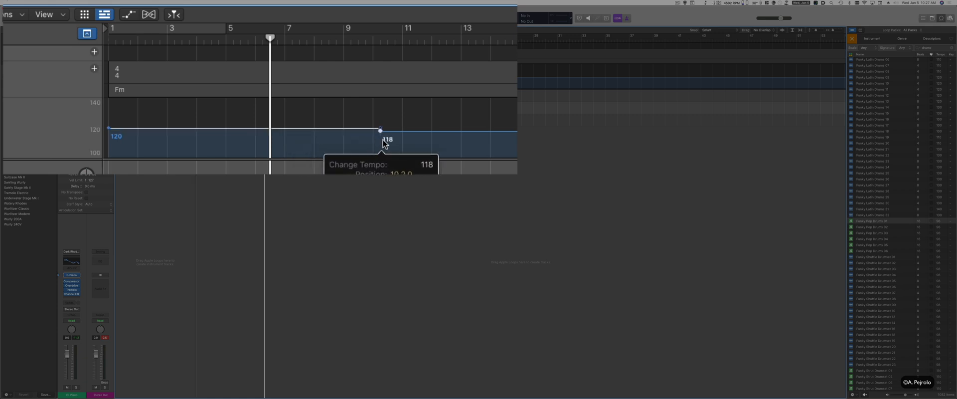
- Create a tempo point of 118 around bar 10 so the tempo drops from 120
drag(380, 130, 343, 130)
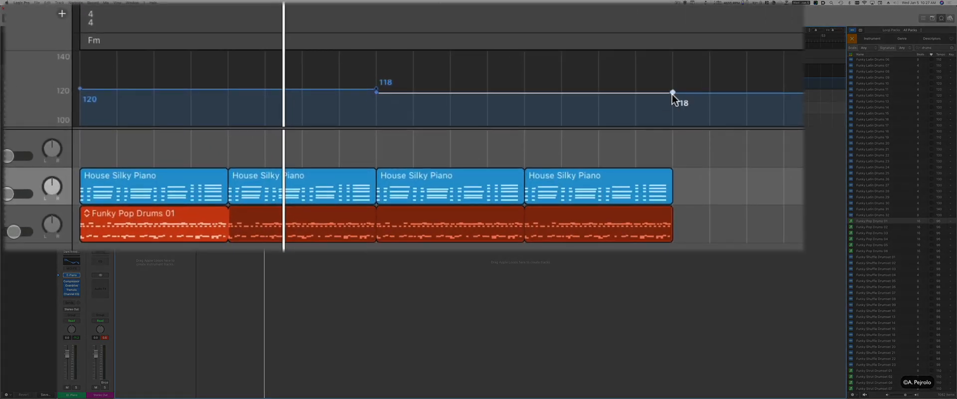
mouse_move(669, 114)
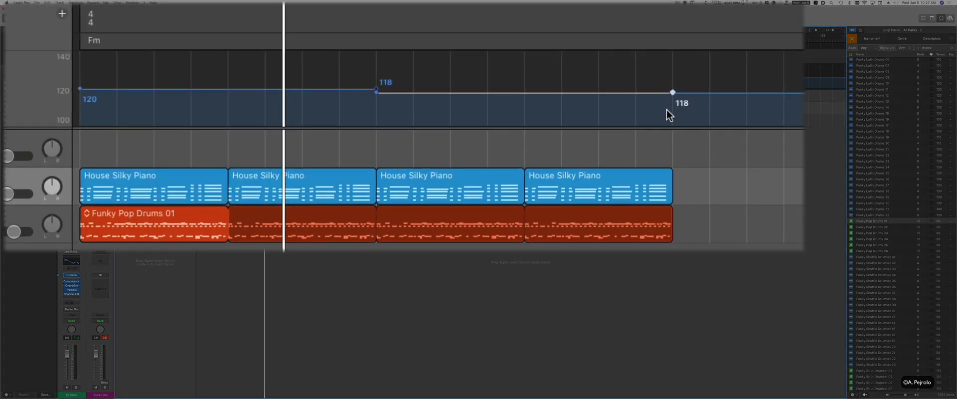
- Add a tempo point near bar 17, bend the ramp into a smooth curve, and keep 120 at bar 9
drag(671, 92, 670, 116)
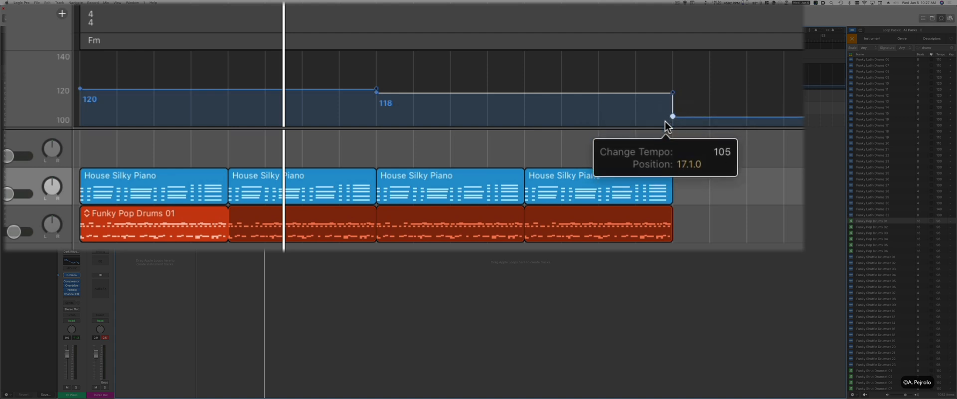
drag(671, 116, 670, 100)
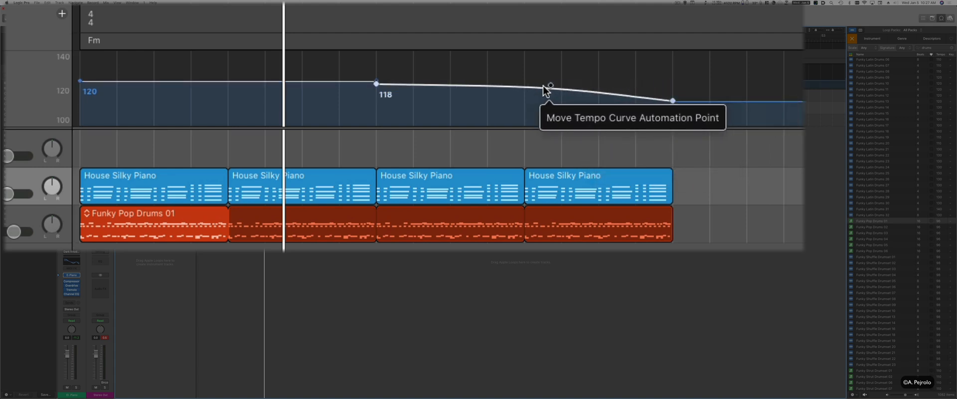
drag(549, 85, 670, 107)
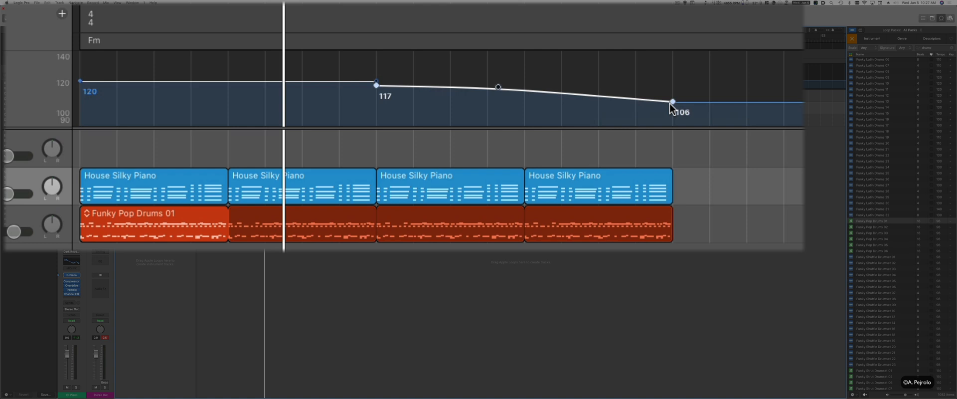
mouse_move(640, 126)
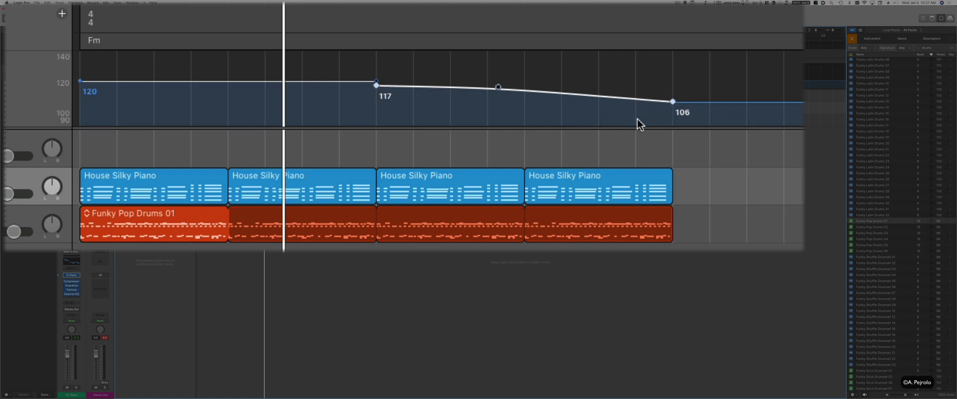
mouse_move(673, 107)
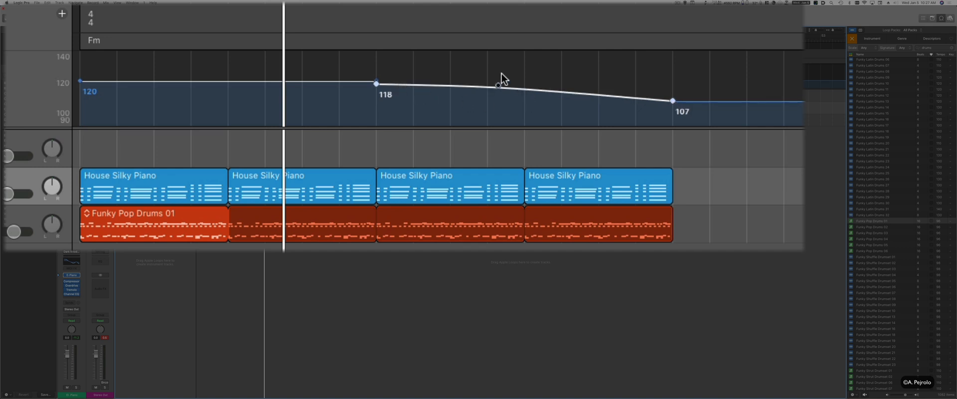
mouse_move(674, 106)
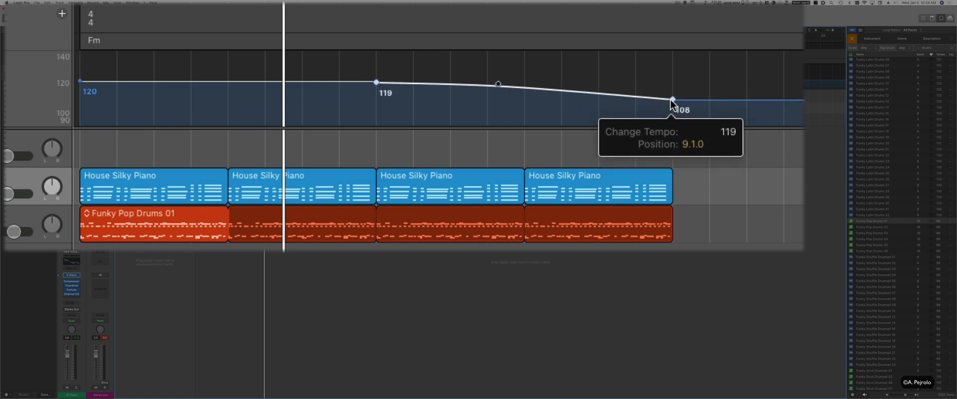
drag(671, 101, 670, 98)
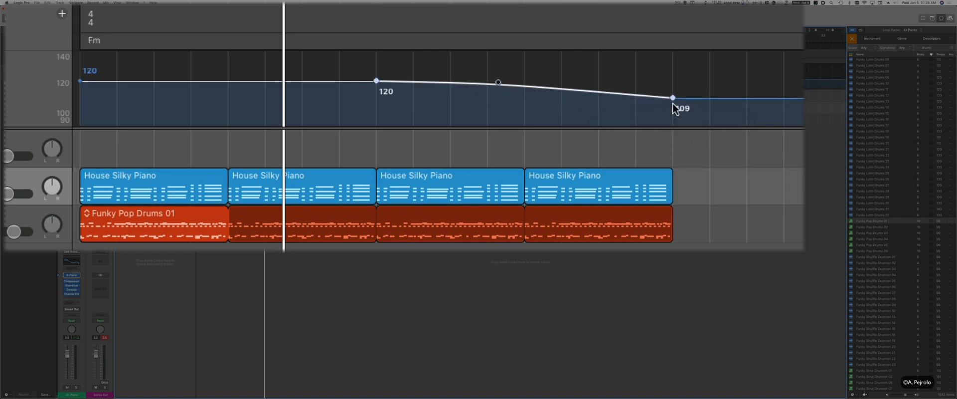
mouse_move(683, 139)
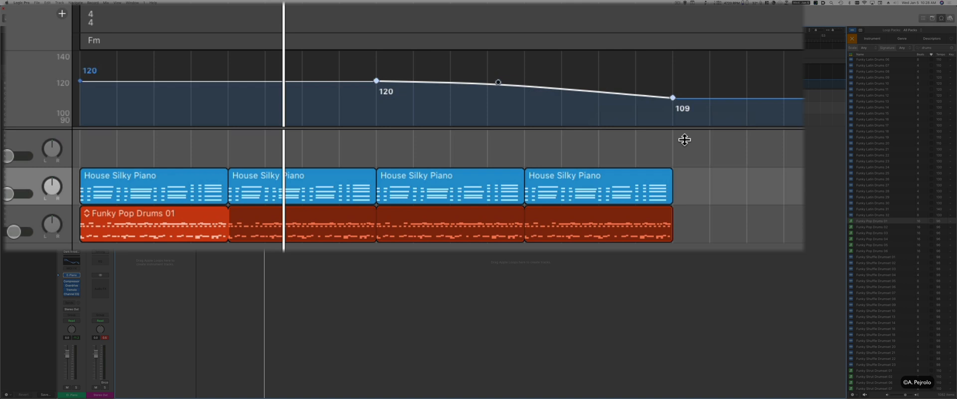
- Lower the ramp's end point and drag it earlier to about 98 bpm at position 14.3.0
click(673, 98)
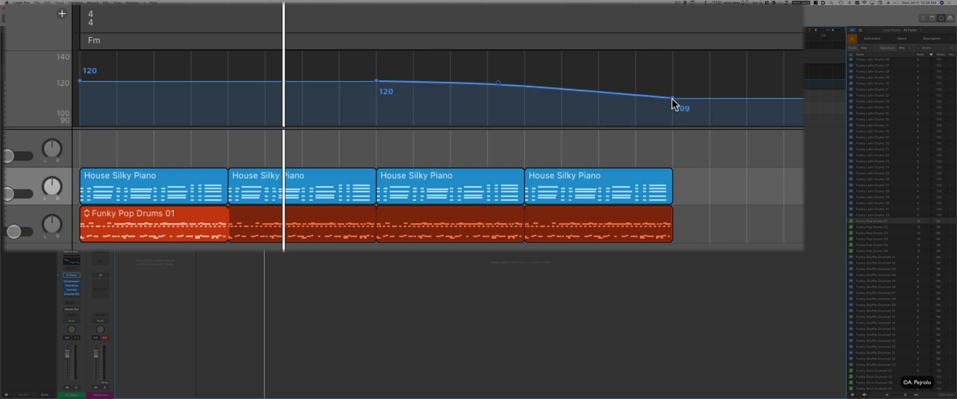
drag(670, 102, 671, 118)
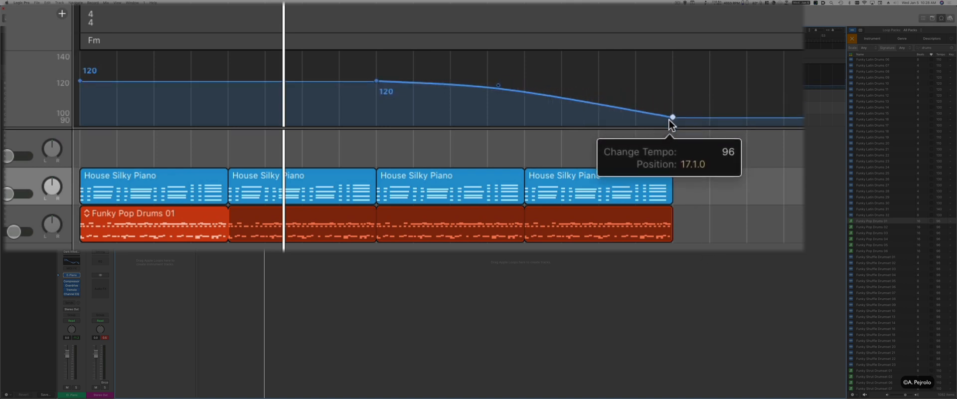
drag(670, 118, 578, 115)
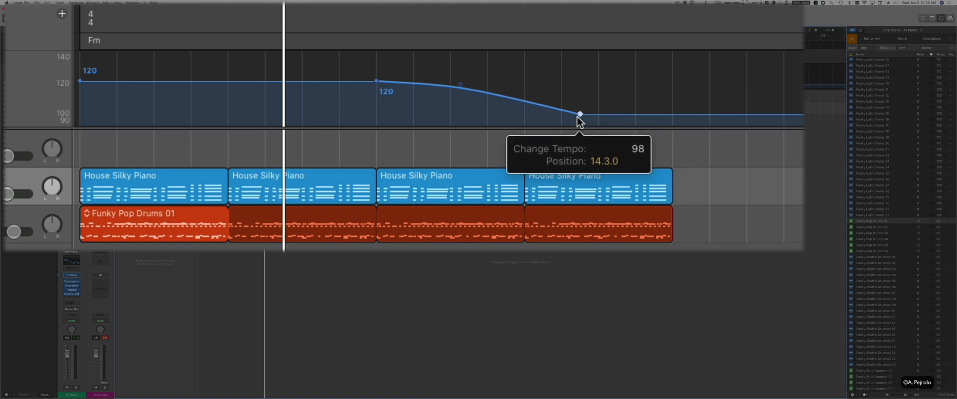
drag(578, 115, 561, 102)
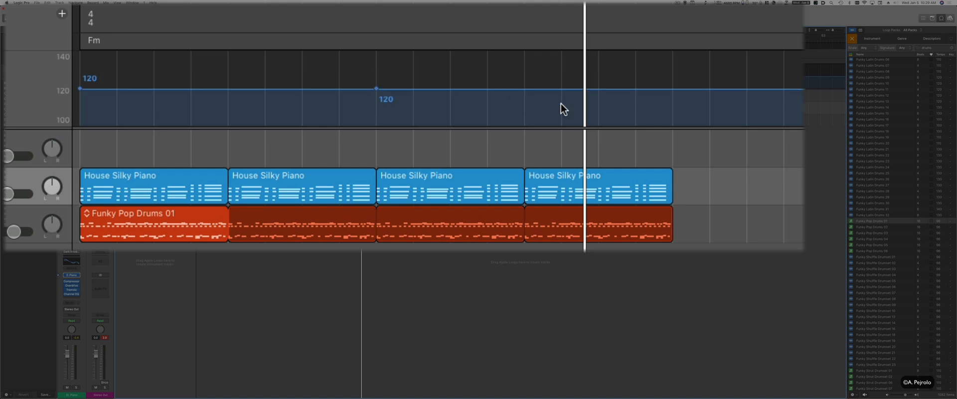
mouse_move(377, 96)
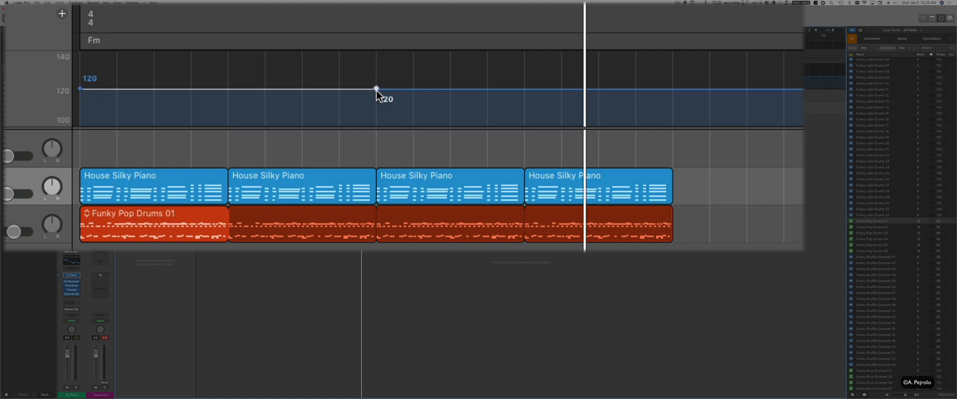
mouse_move(444, 96)
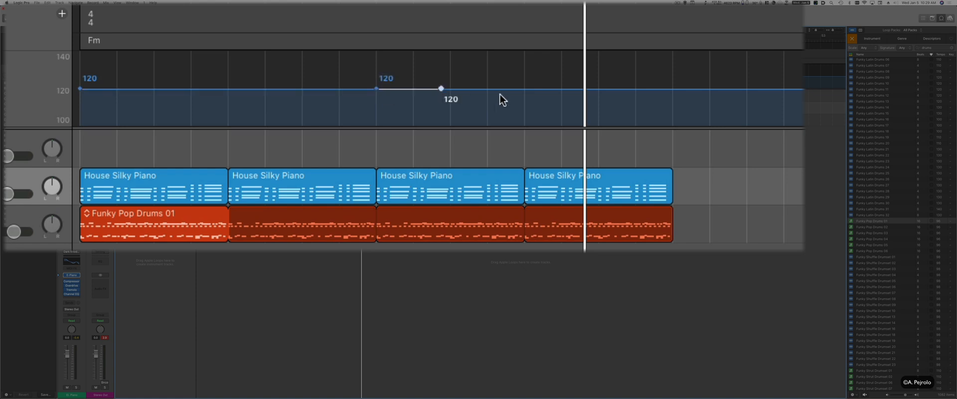
- Add tempo points after bar 9 and pull the bar 10 tempo down to about 106
drag(442, 89, 506, 89)
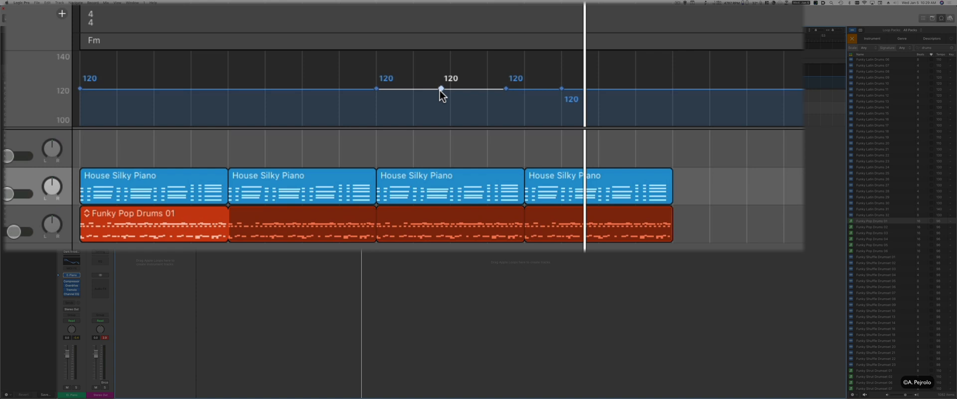
drag(440, 88, 441, 114)
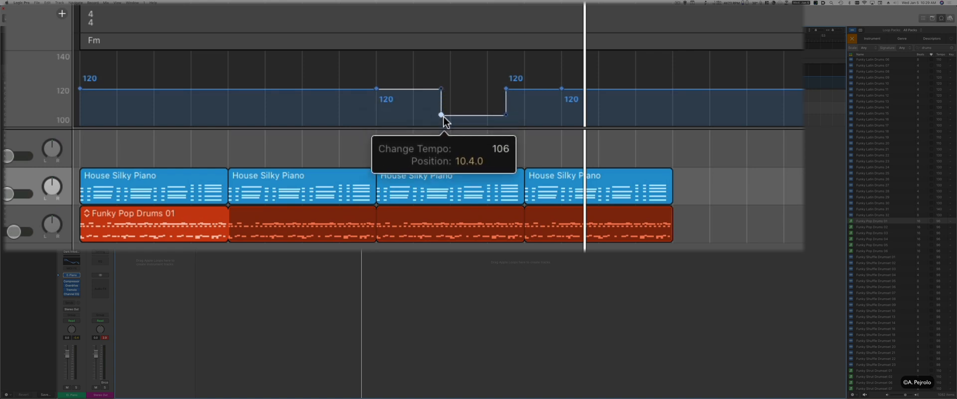
drag(440, 115, 440, 100)
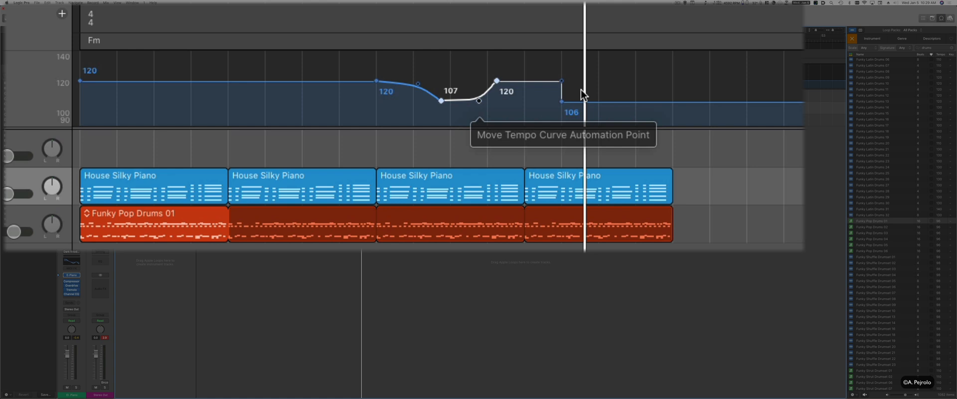
- Bend the final tempo drop after bar 14 into a smooth slowdown curve
drag(581, 95, 542, 91)
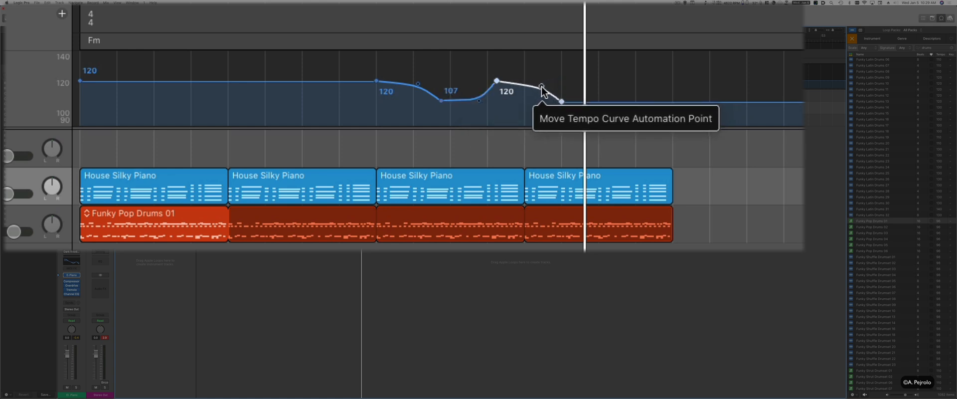
drag(542, 85, 560, 102)
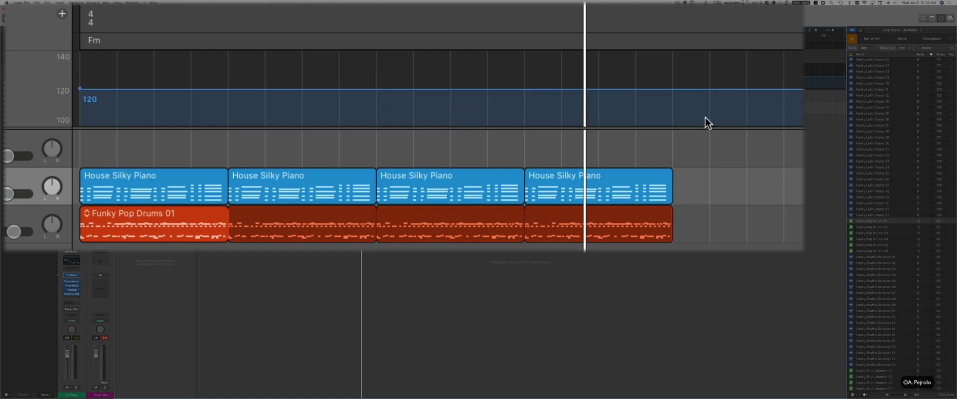
mouse_move(549, 95)
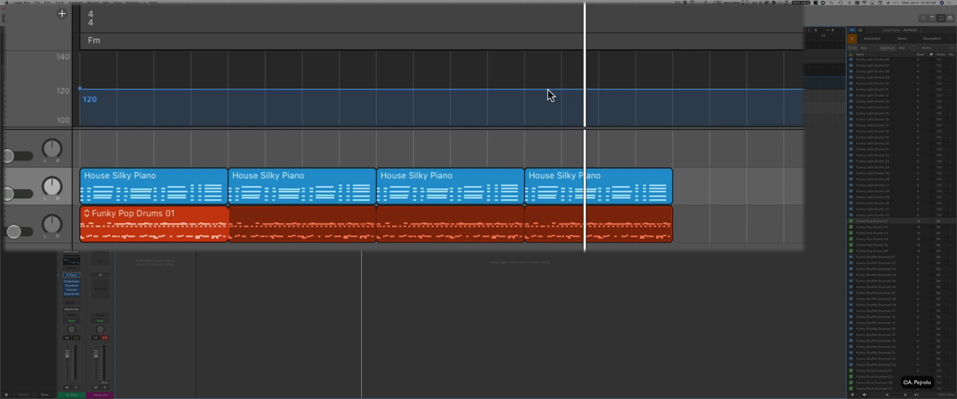
mouse_move(563, 95)
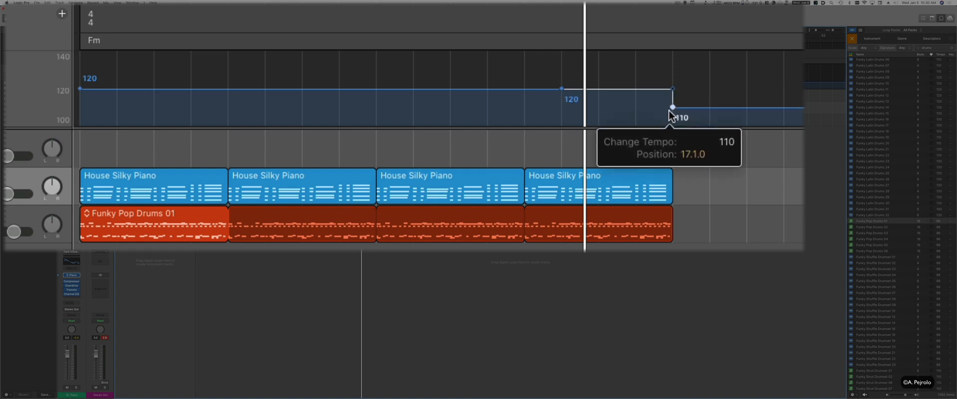
- Pull the bar 17 tempo point down to about 104 bpm after the 120 hold
drag(671, 108, 672, 118)
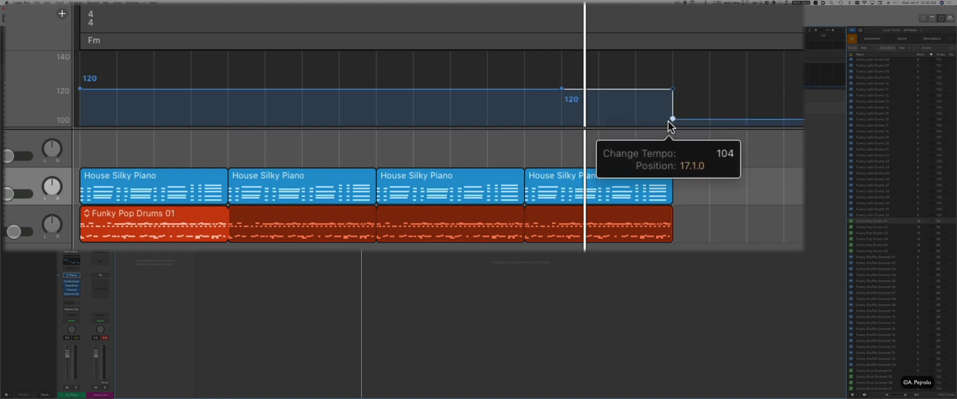